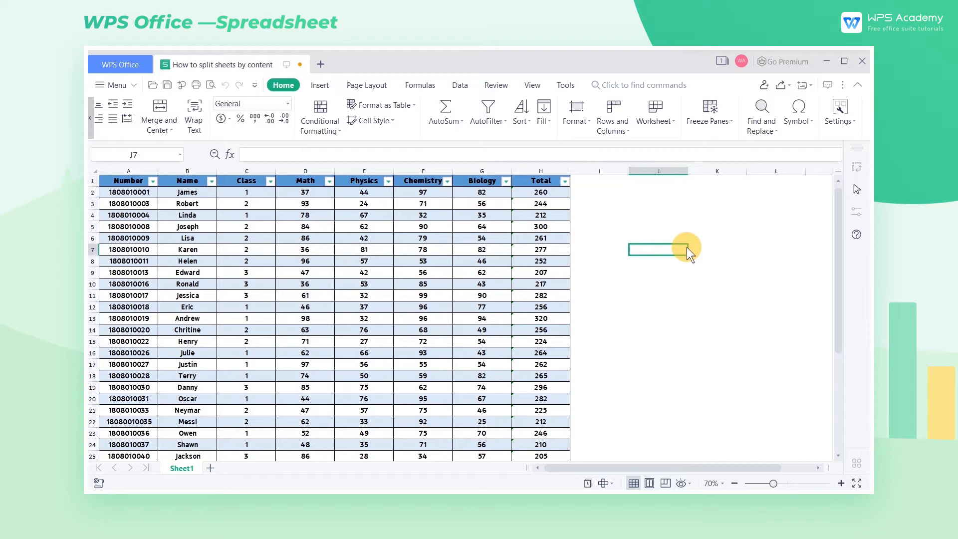
{"action": "mouse_move", "coordinate": [455, 238]}
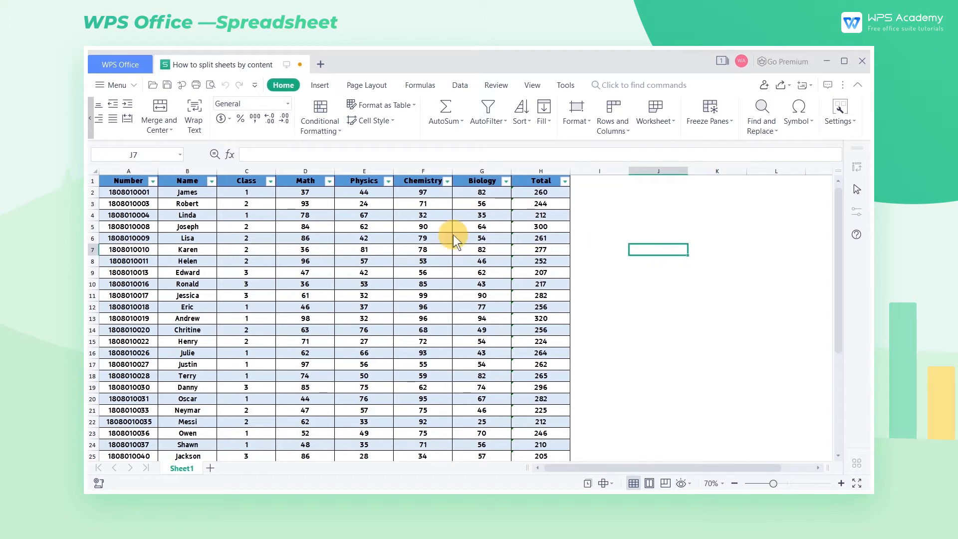
Step: Select cell C1, the Class column heading, as the split basis
{"action": "left_click", "coordinate": [247, 181]}
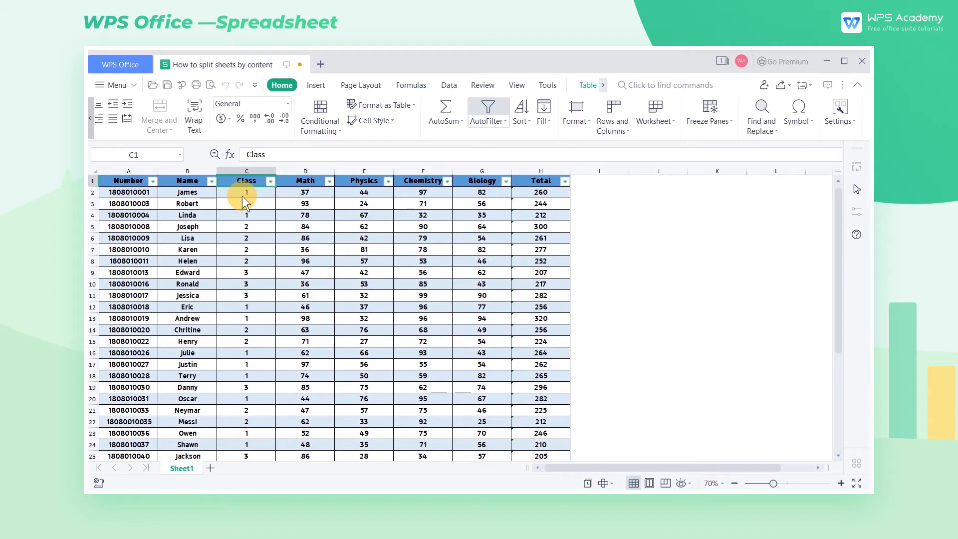
Step: Show the Home tab's Worksheet commands with the Split Sheet submenu
{"action": "left_click", "coordinate": [282, 85]}
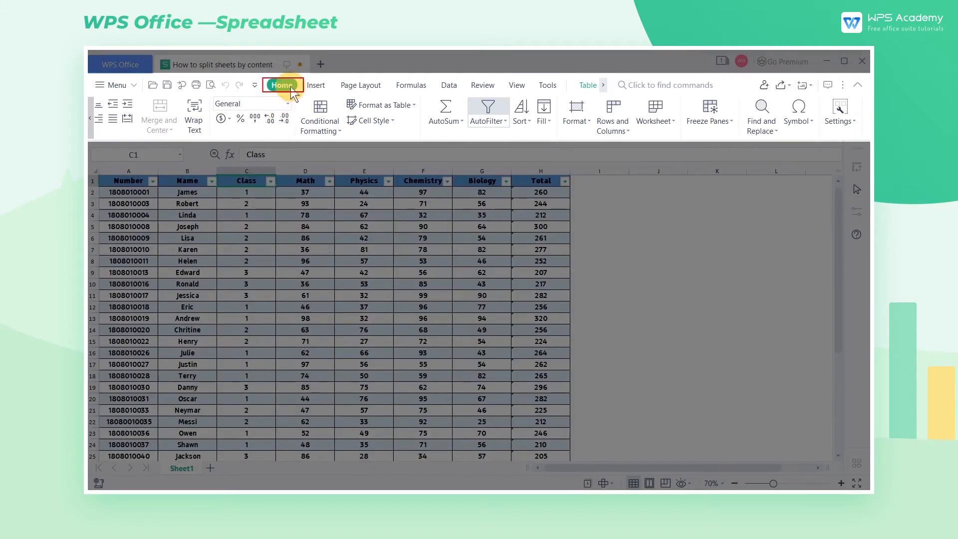
{"action": "left_click", "coordinate": [655, 112]}
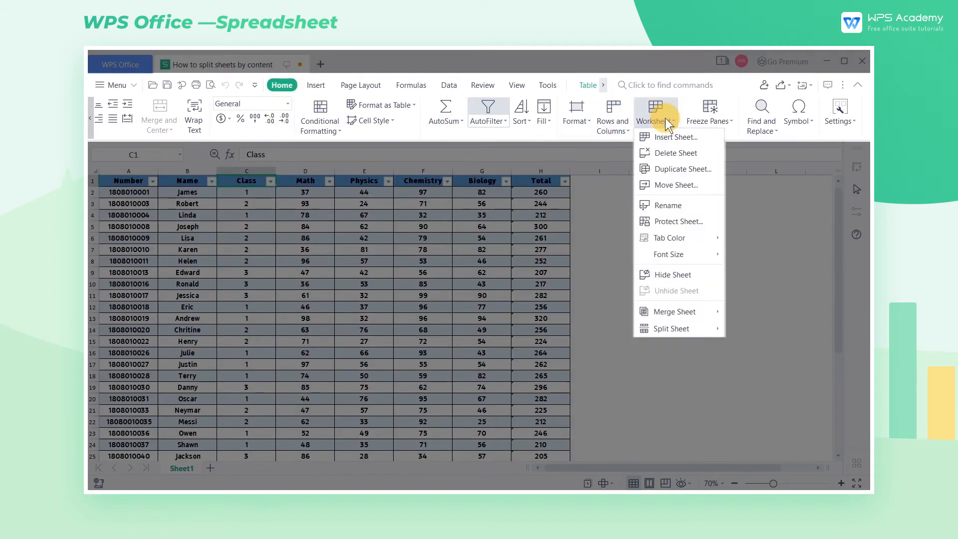
{"action": "mouse_move", "coordinate": [670, 329]}
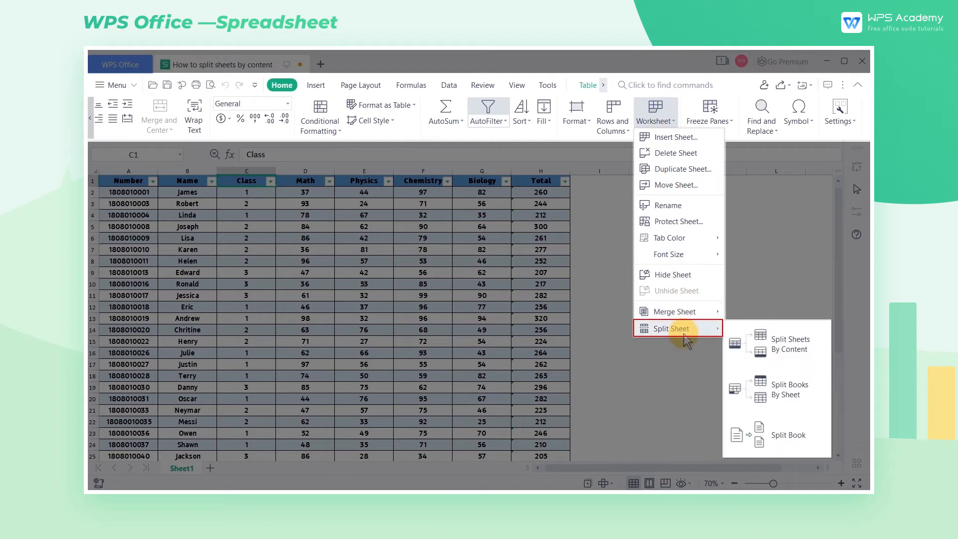
{"action": "mouse_move", "coordinate": [777, 344]}
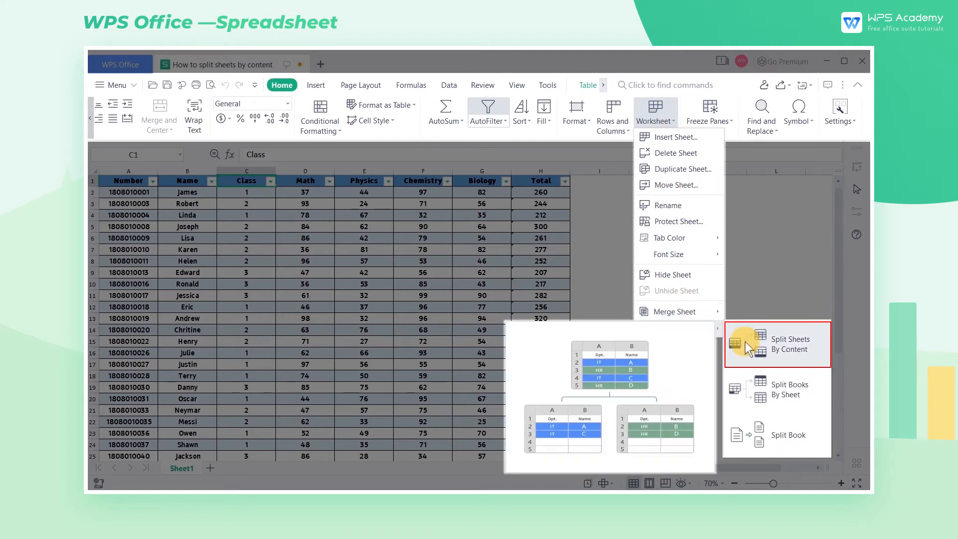
Step: Start Split Sheets By Content for the score table range A1:H38
{"action": "left_click", "coordinate": [788, 344]}
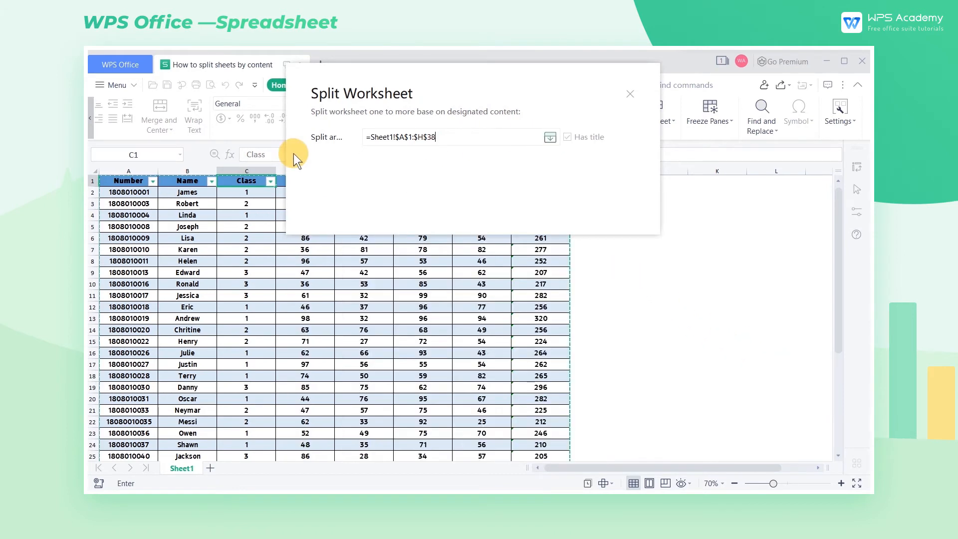
{"action": "mouse_move", "coordinate": [336, 167]}
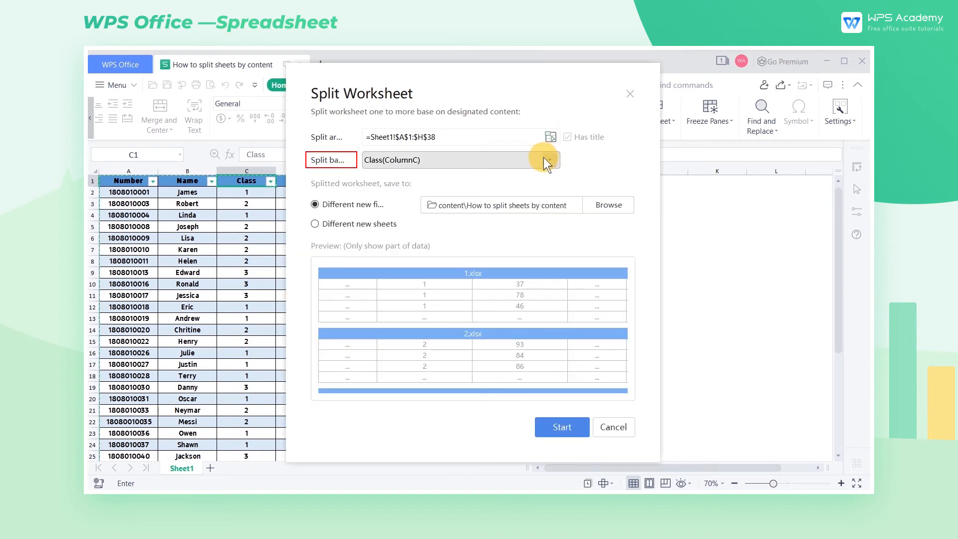
Step: Split by Class (Column C) into different new sheets 1, 2, 3 and view sheet 3
{"action": "left_click", "coordinate": [549, 160]}
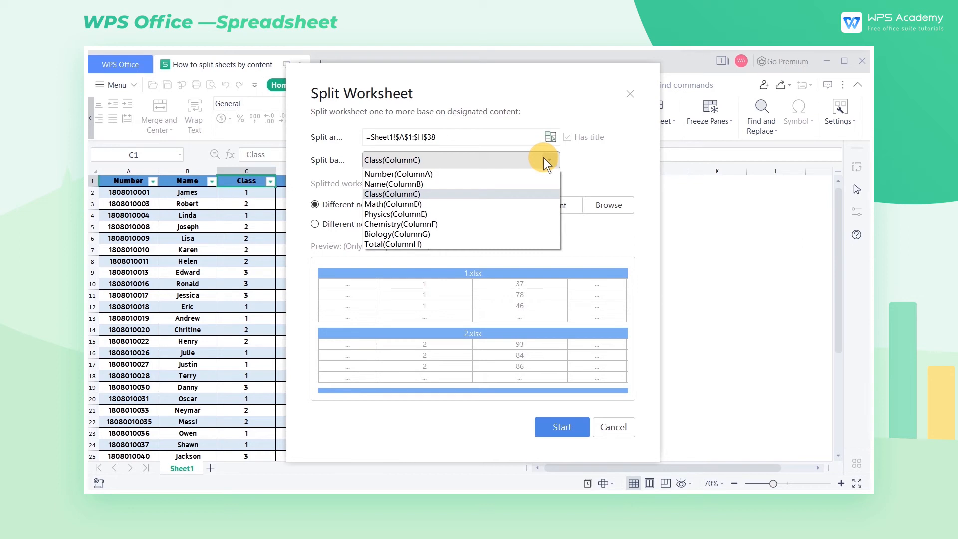
{"action": "mouse_move", "coordinate": [540, 162]}
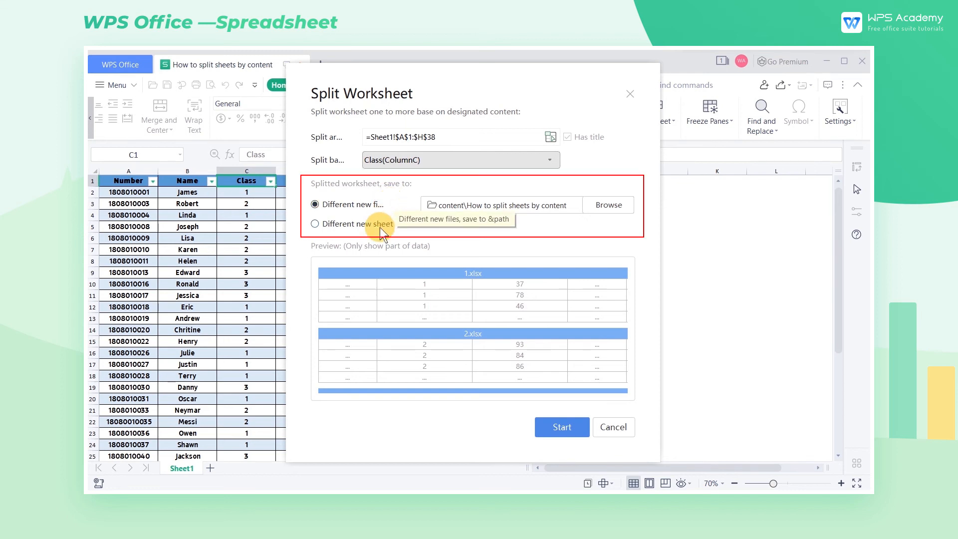
{"action": "left_click", "coordinate": [315, 224]}
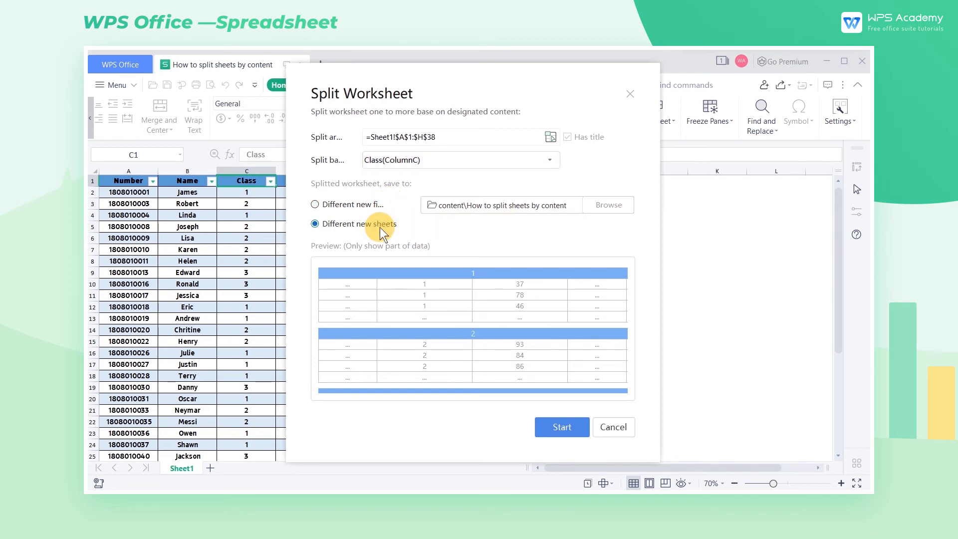
{"action": "left_click", "coordinate": [560, 426]}
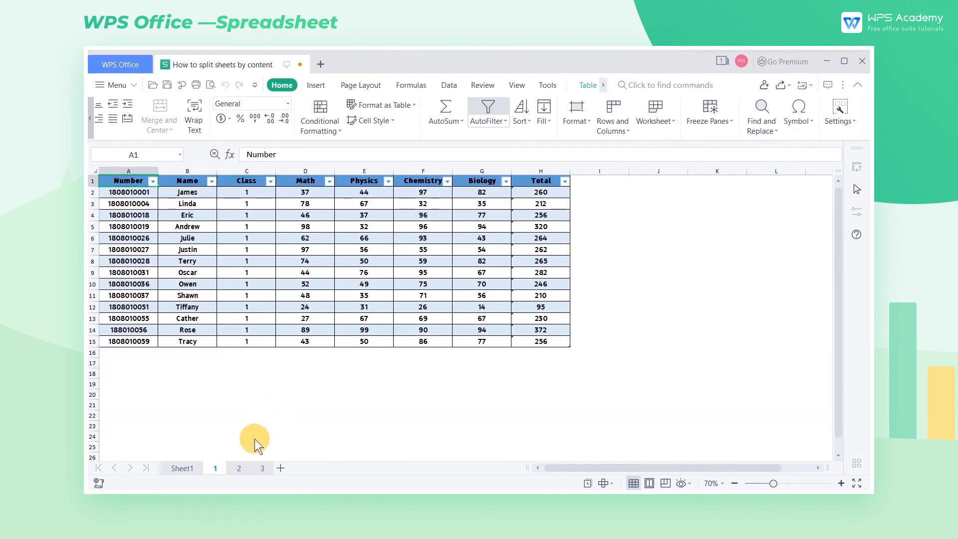
{"action": "left_click", "coordinate": [262, 467]}
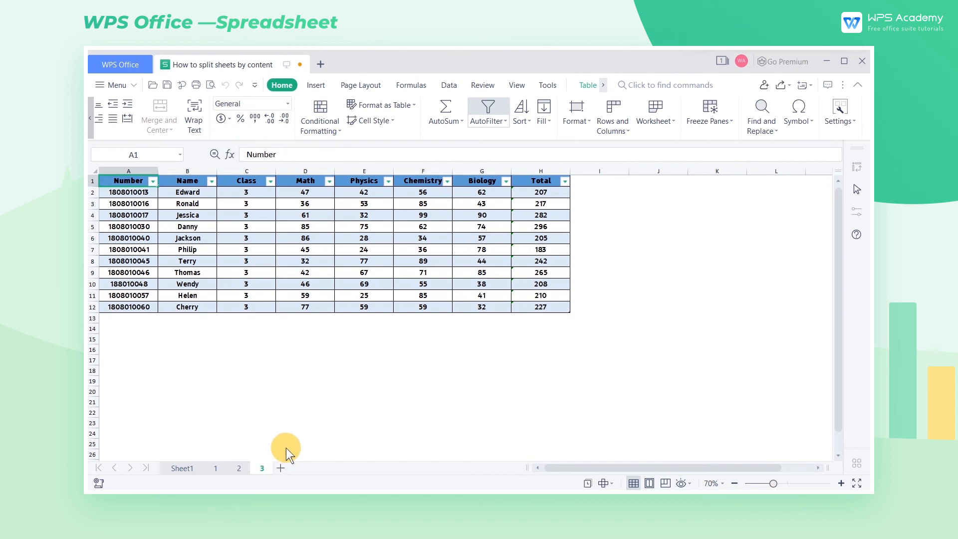
{"action": "mouse_move", "coordinate": [314, 425]}
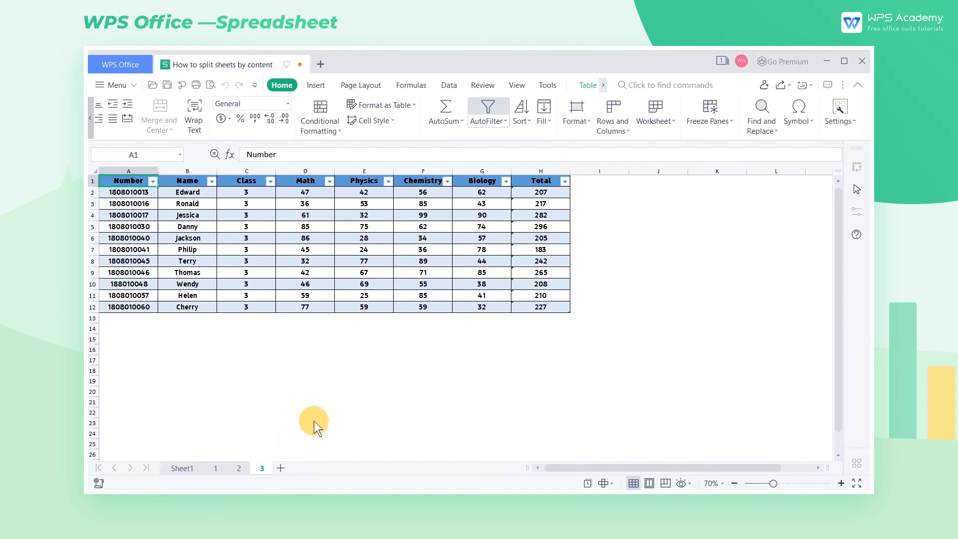